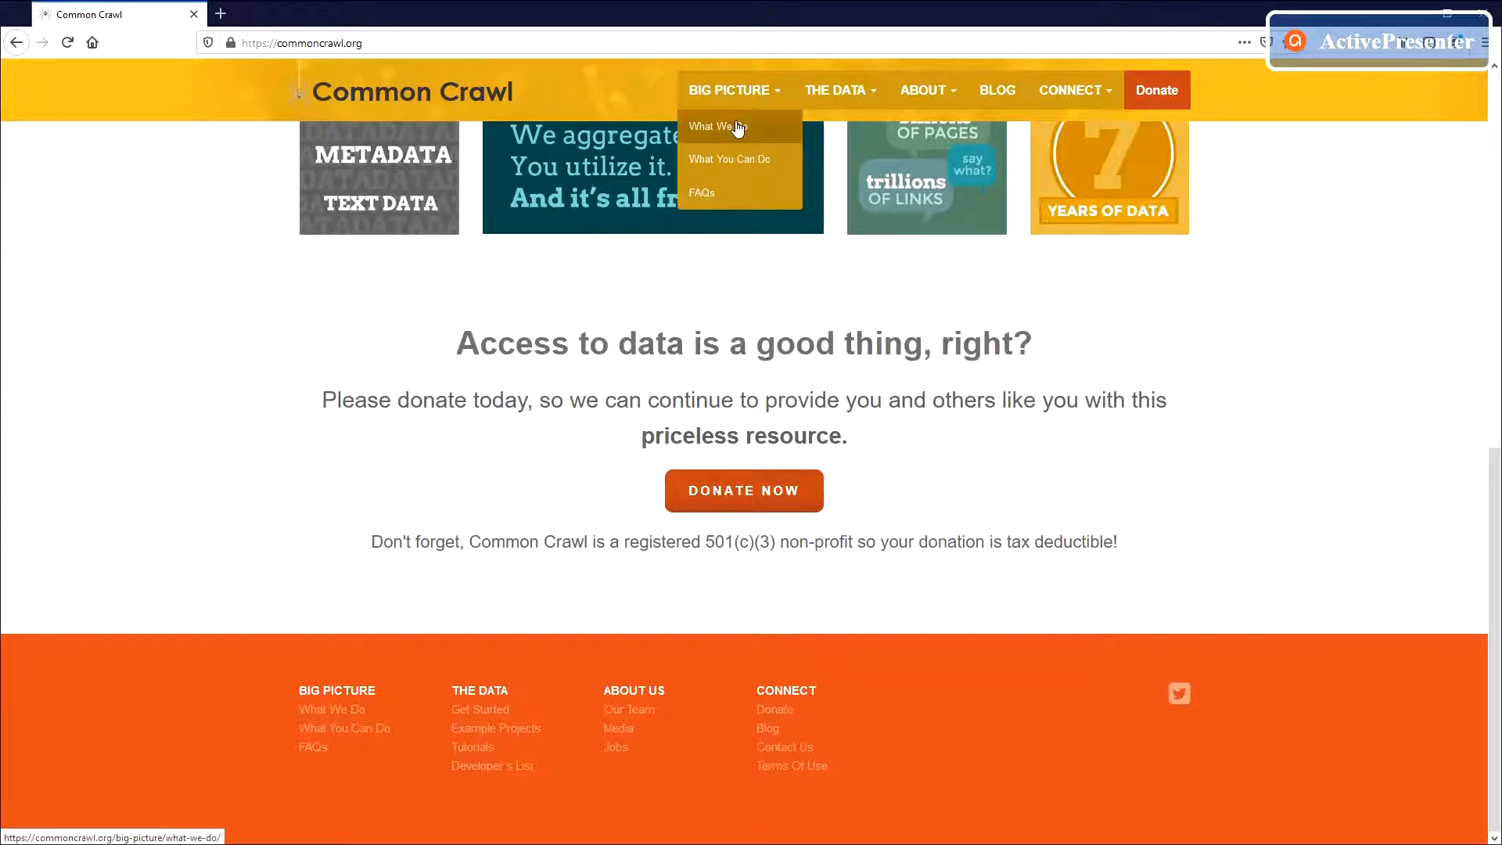
- Go to the What We Do page, then the Get Started data page
click(716, 125)
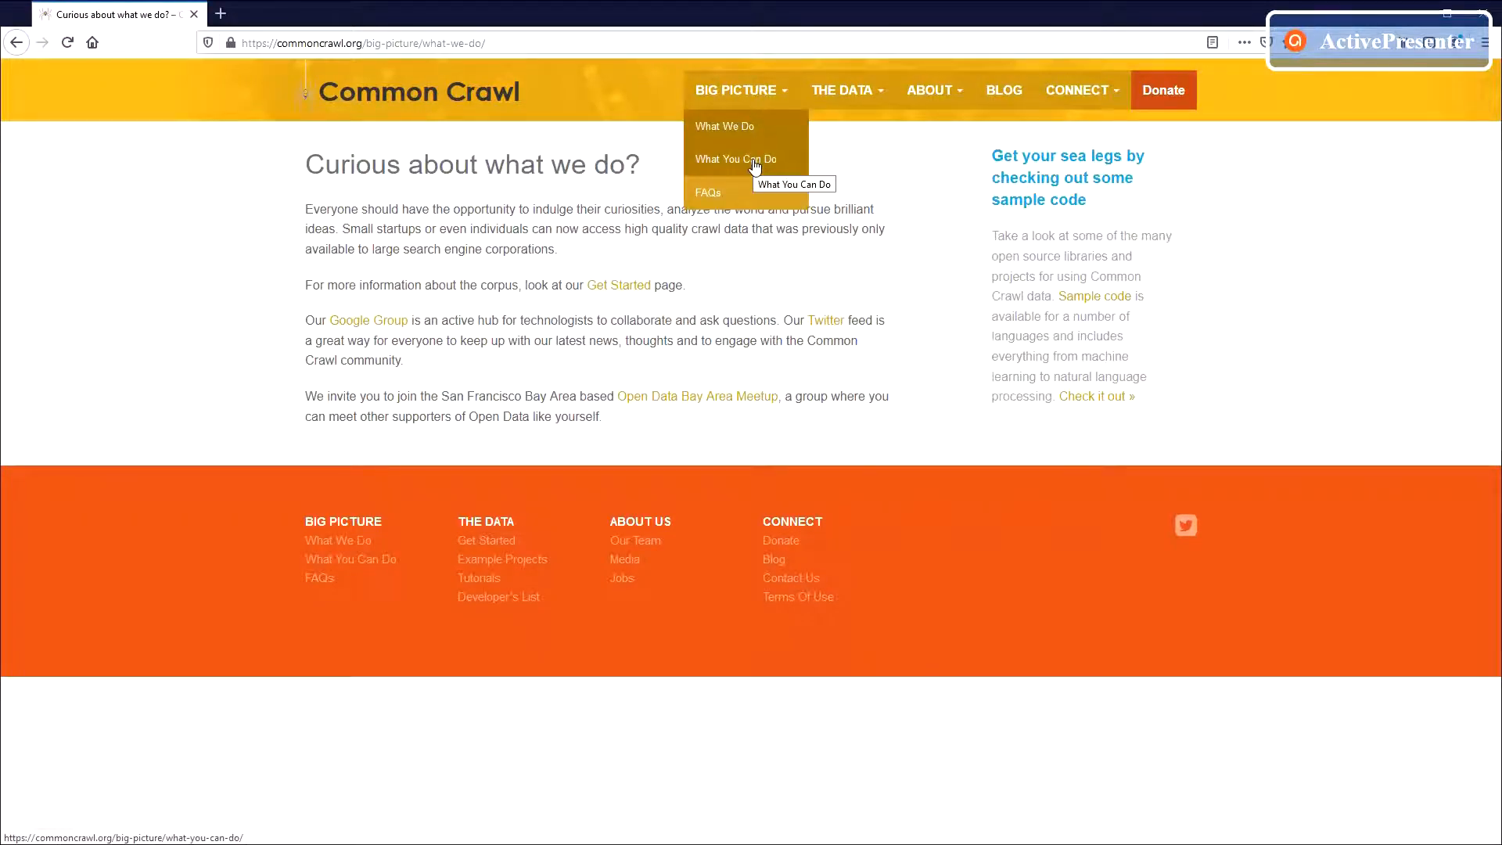
click(734, 159)
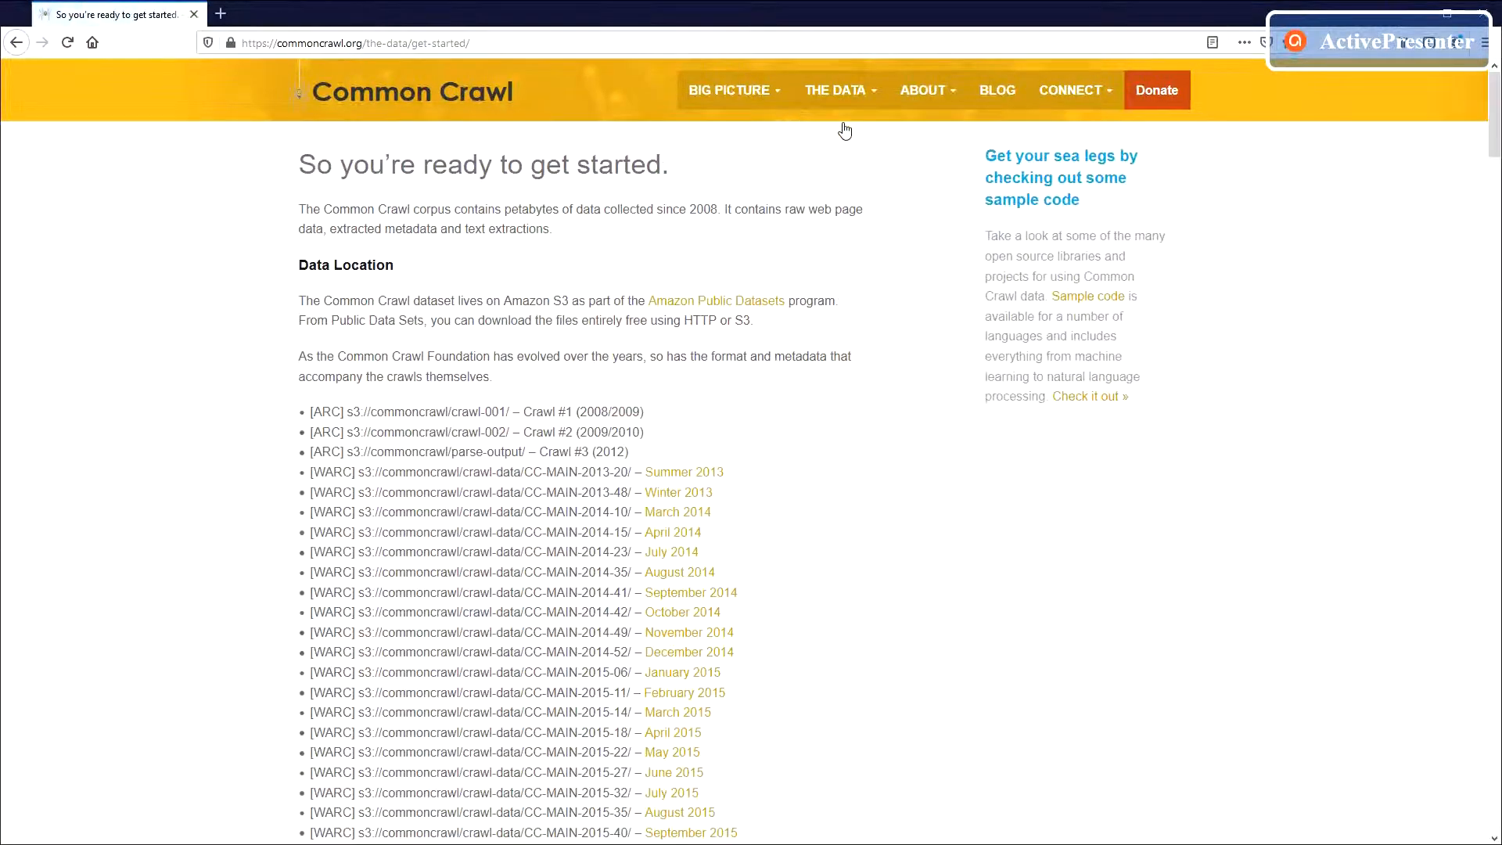
- Scroll the Get Started crawl list down to the CC-MAIN-2021-04 entries
scroll(down, 3)
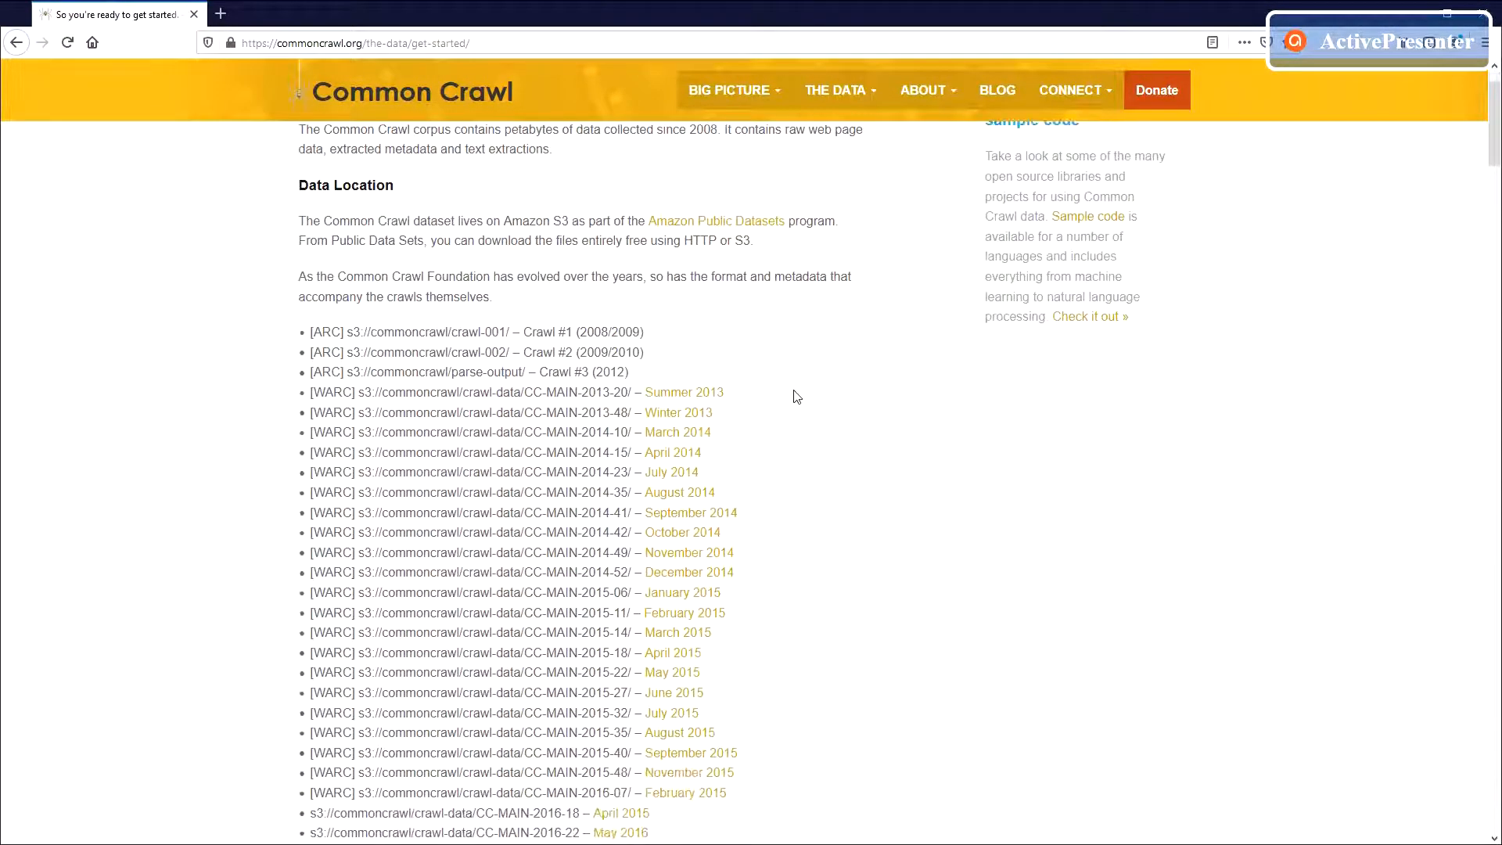
scroll(down, 3)
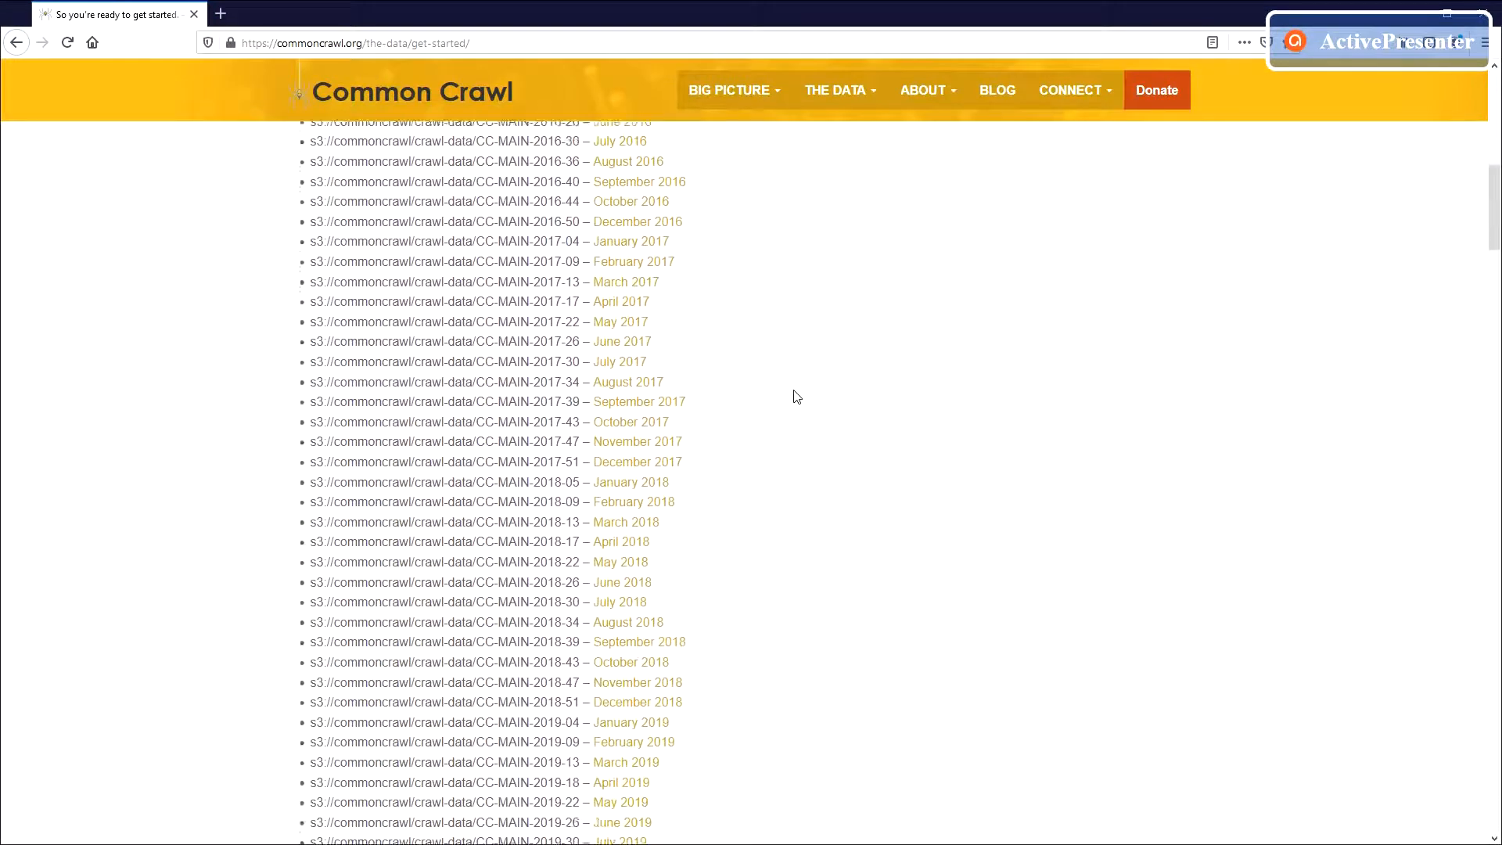
scroll(down, 3)
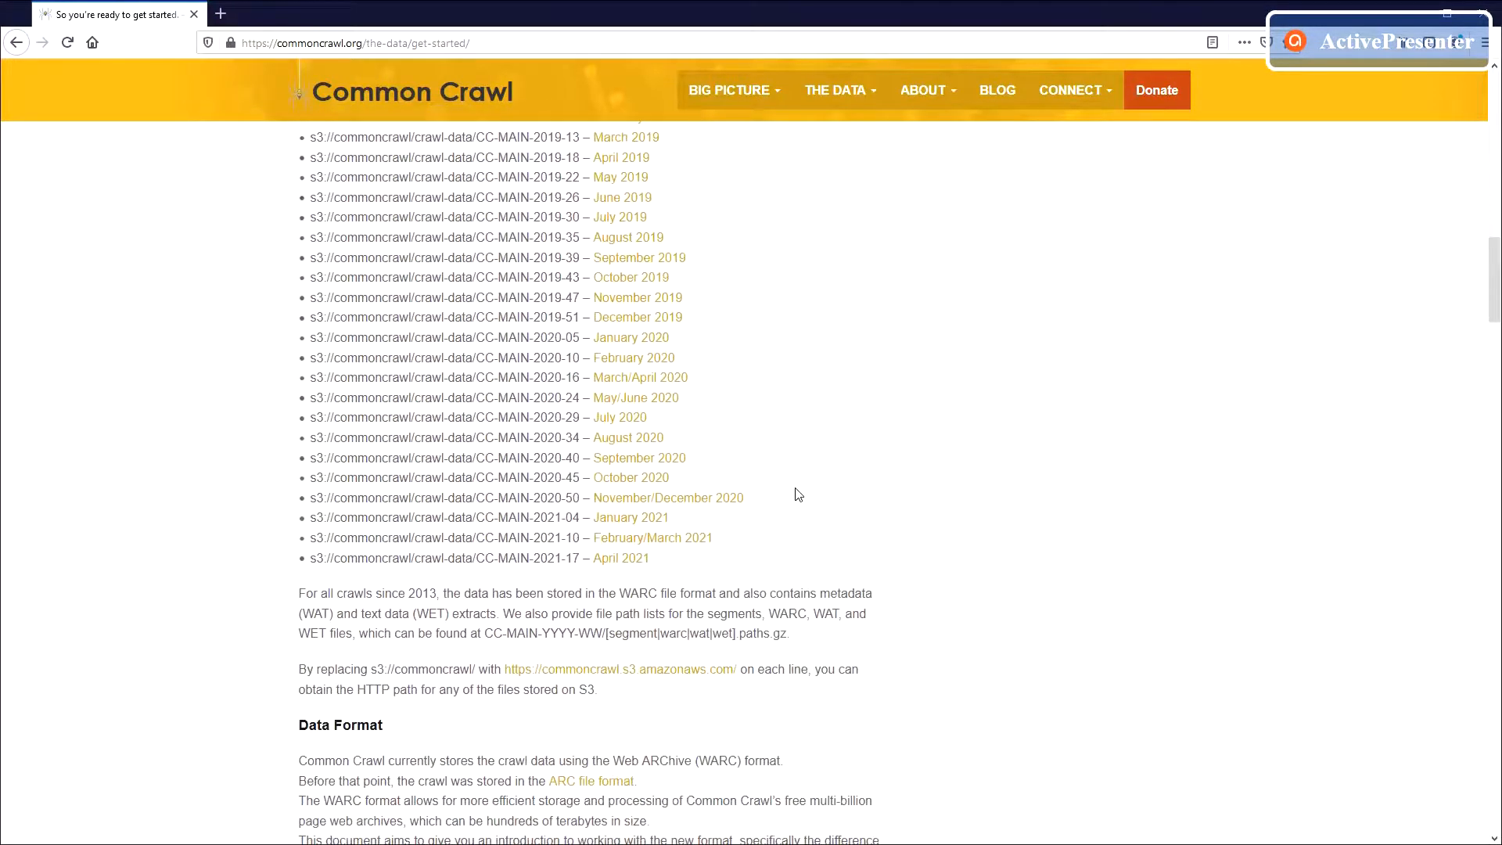
click(628, 517)
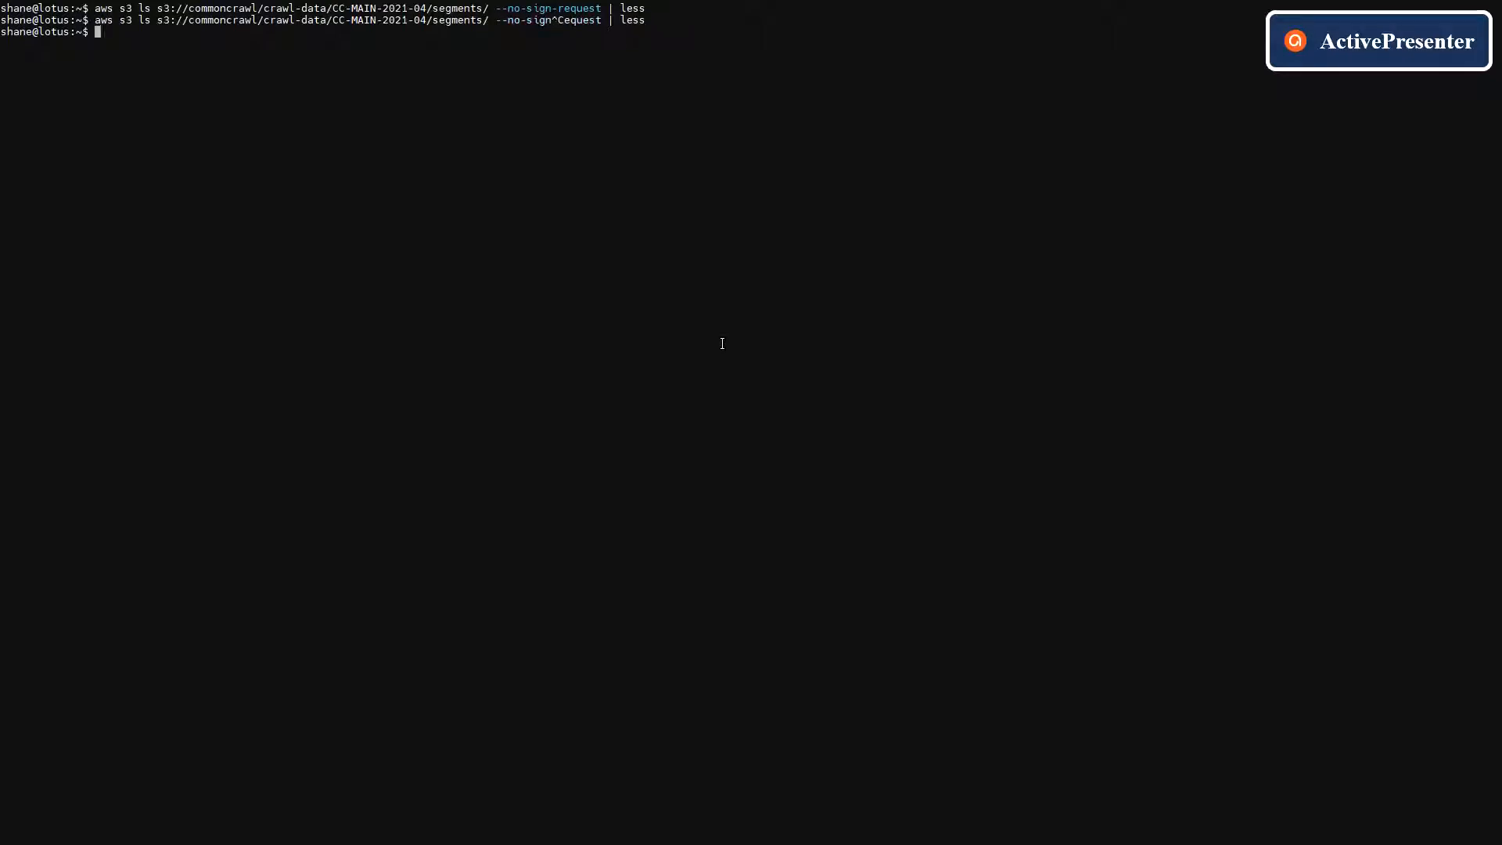
- Run aws s3 sync on s3://commoncrawl/crawl-data/CC-MAIN-2021-04/segments/ with --no-sign-request
text(aws s3 sync s3://commoncrawl/crawl-data/CC-MAIN-2021-04/segments/ --no-sign-request .)
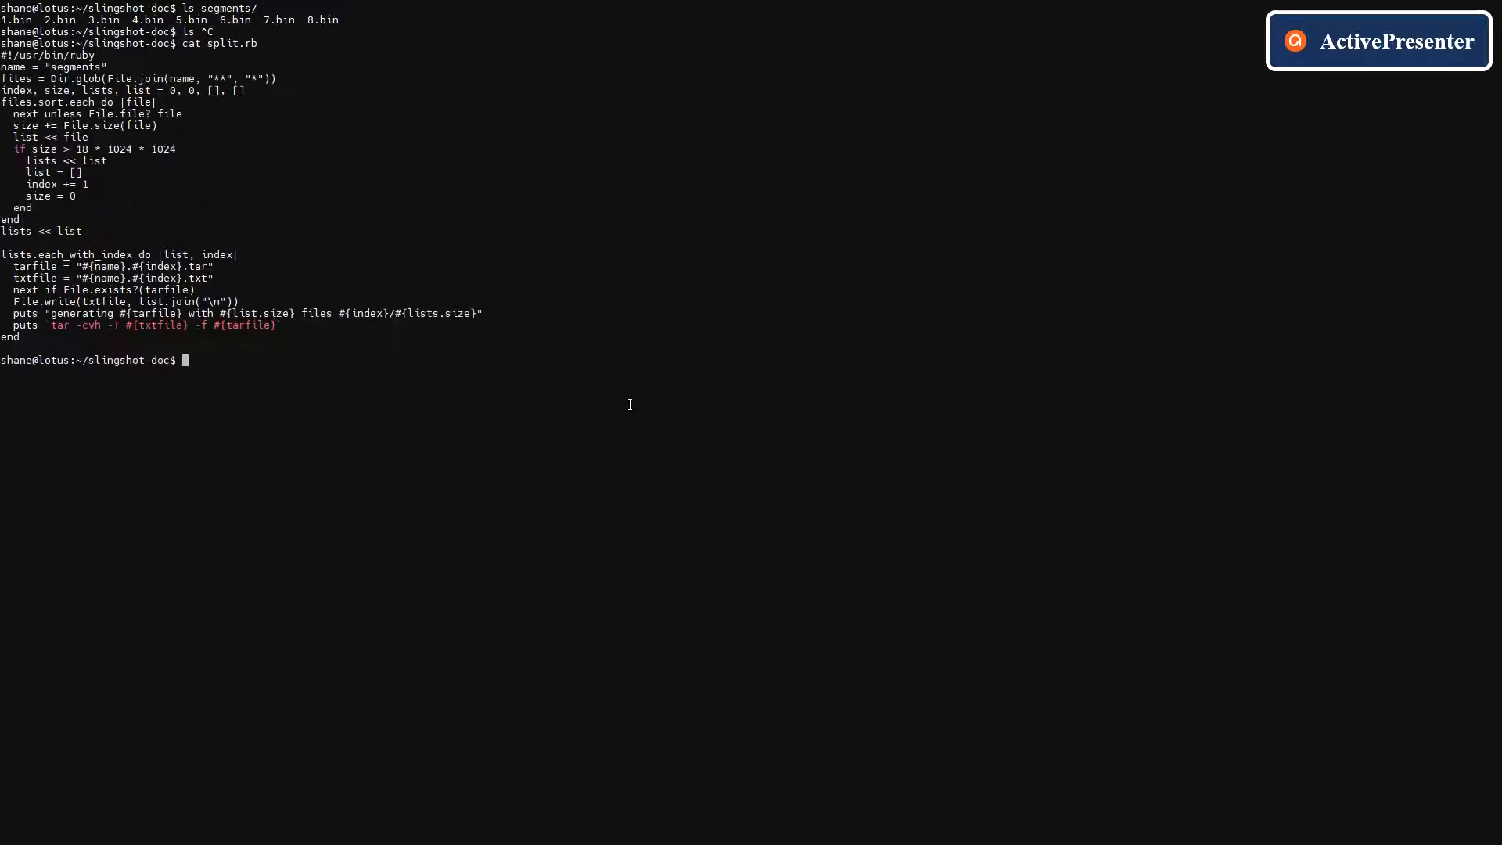
- Run ./split.rb, list the .txt files, and print segments.0.txt
text(./split.rb)
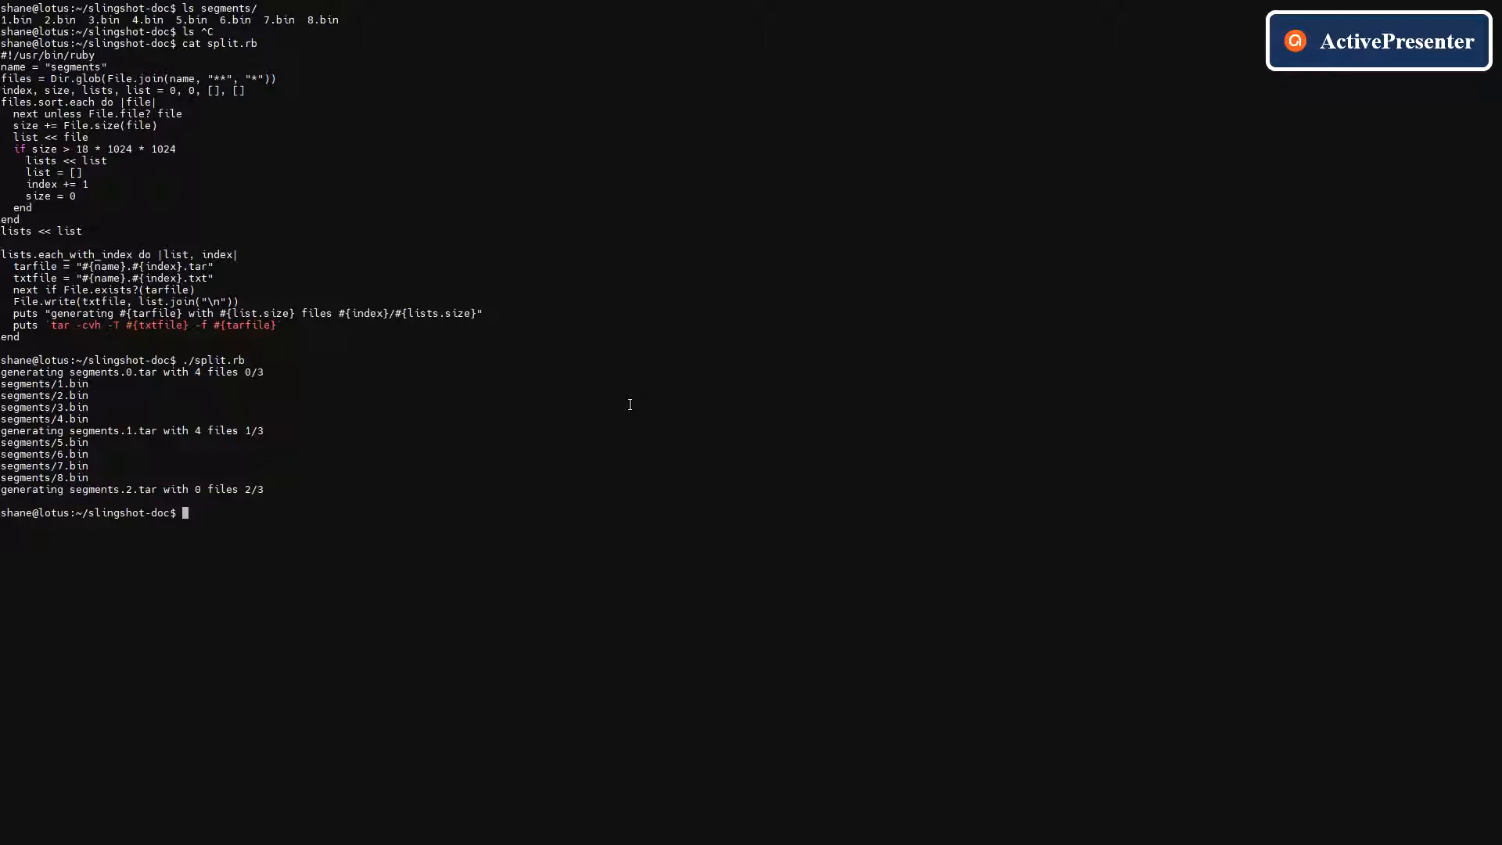
text(ls *.txt *.tar)
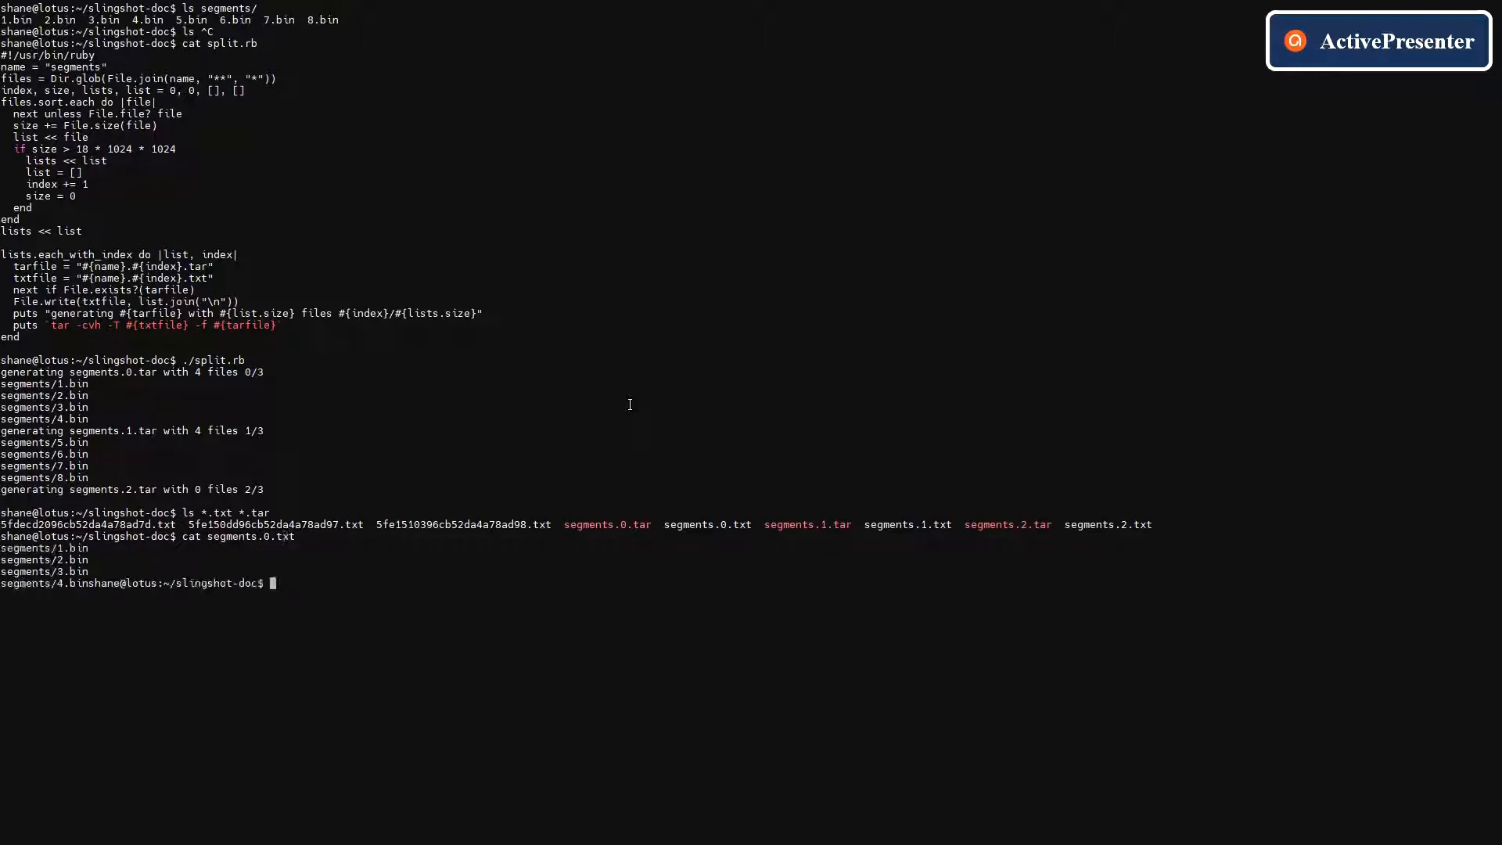
text(cat segments.0.txt)
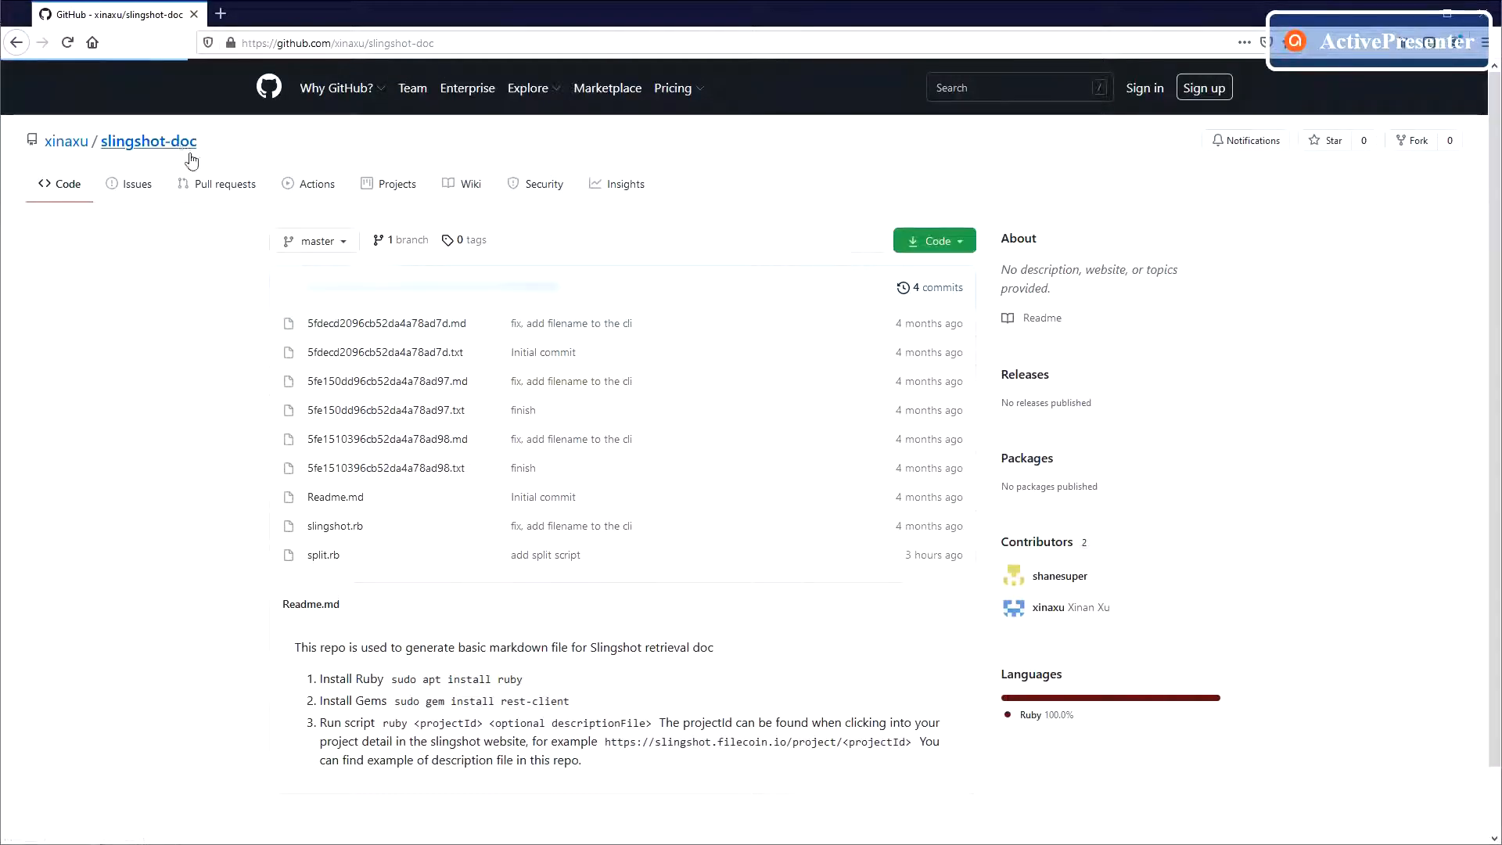
click(321, 555)
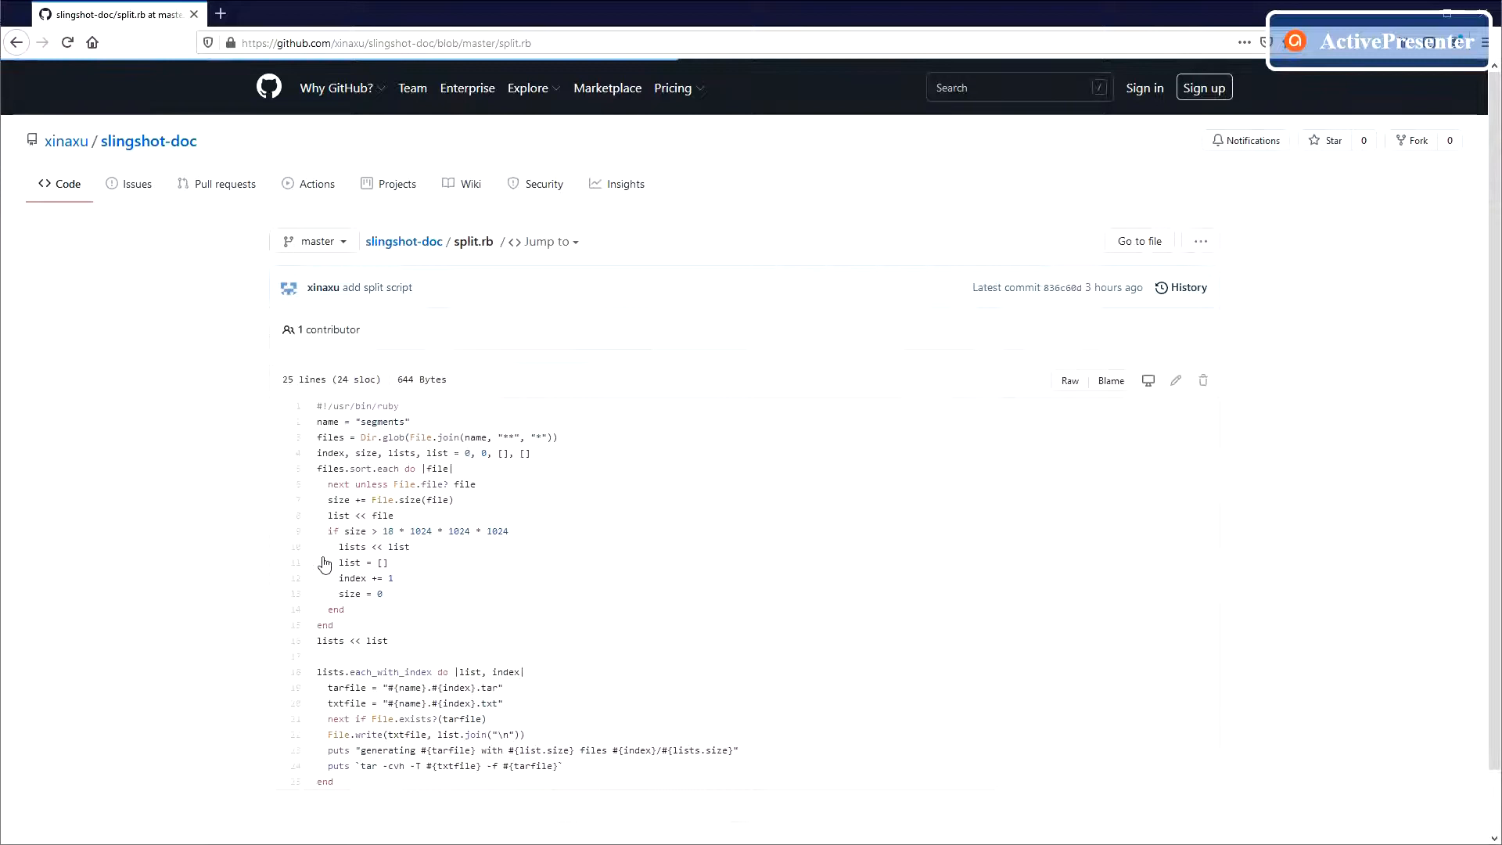
scroll(down, 3)
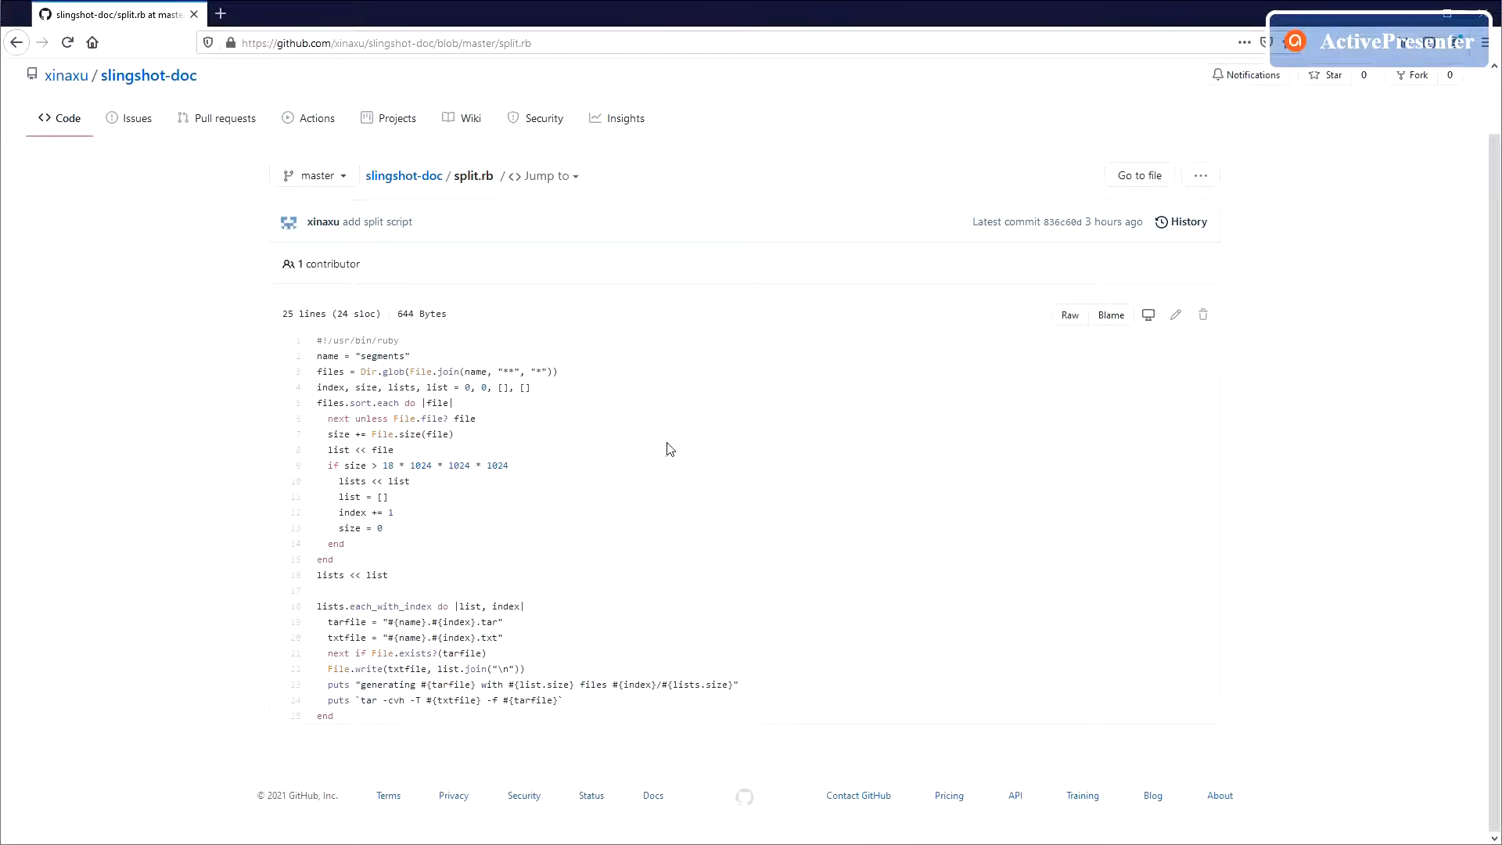
text(https://www.techgreedy.net/common-crawl/)
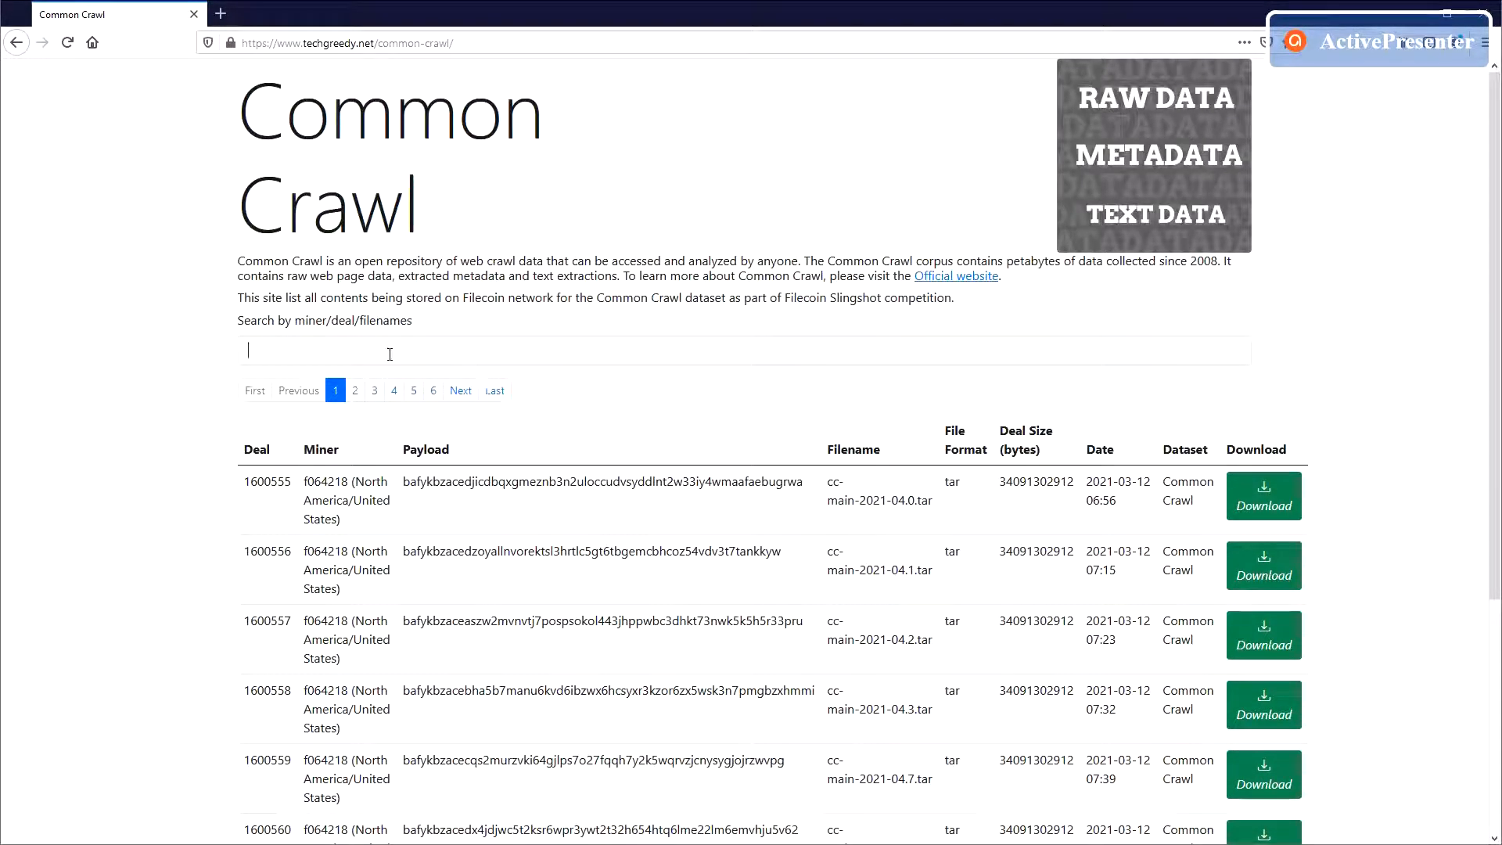
- Search the deal list for 1600, f0 and f0455, then for cc-main
text(1600555)
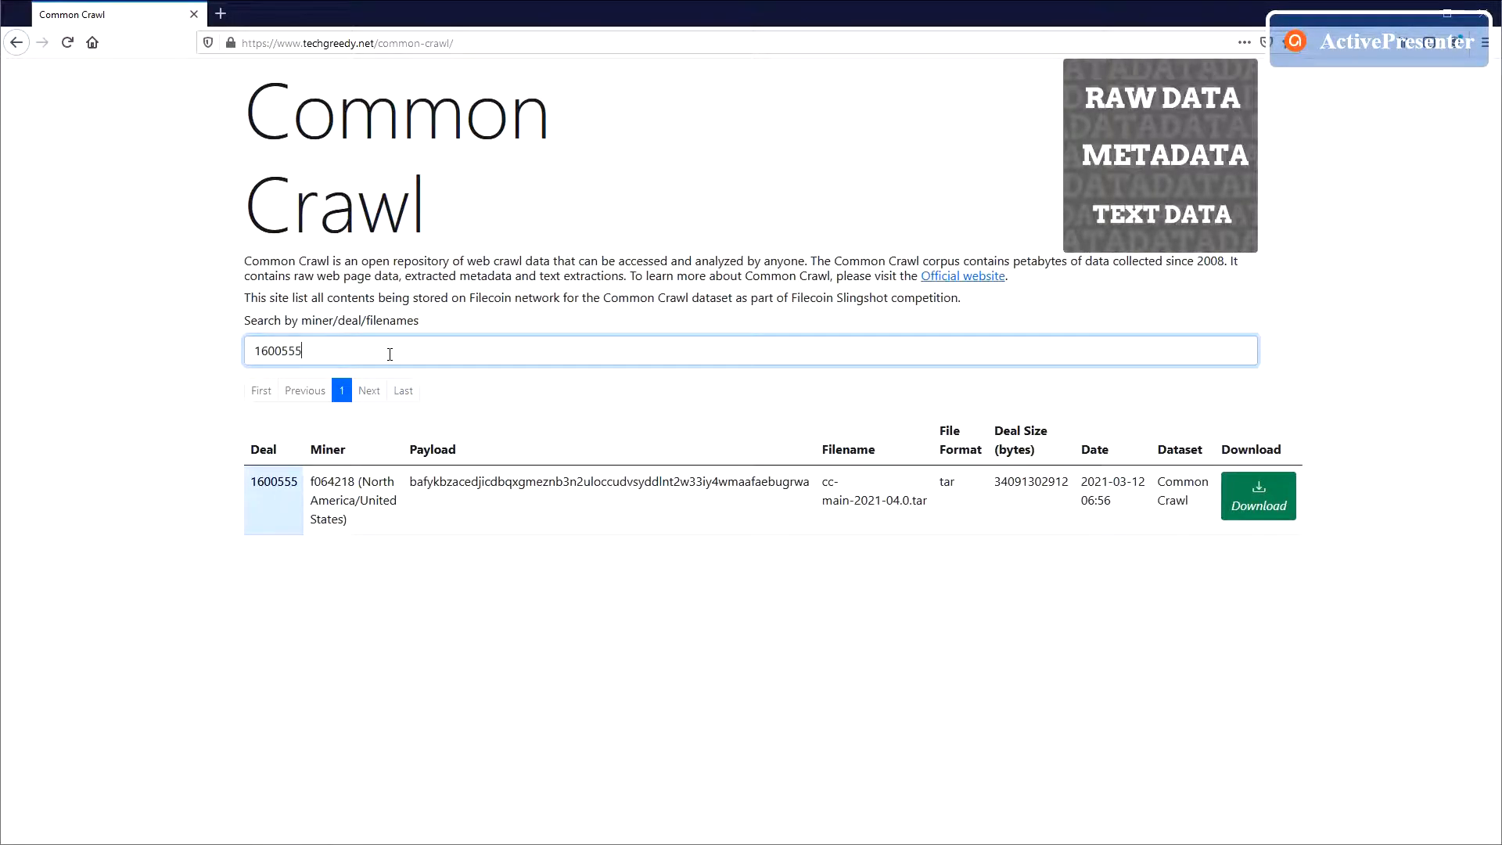
text(f0642)
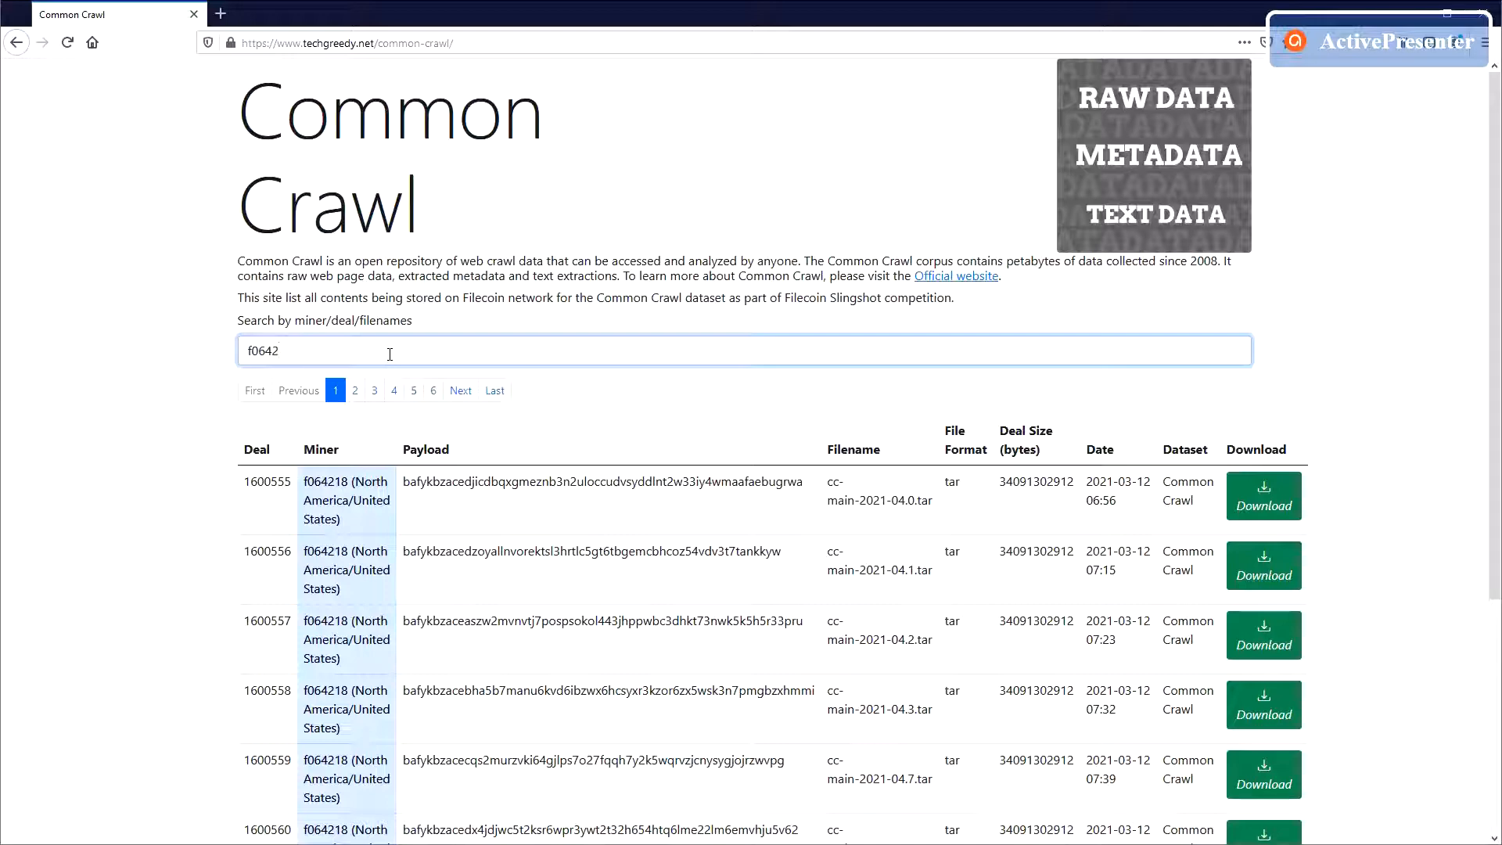
text(f0455)
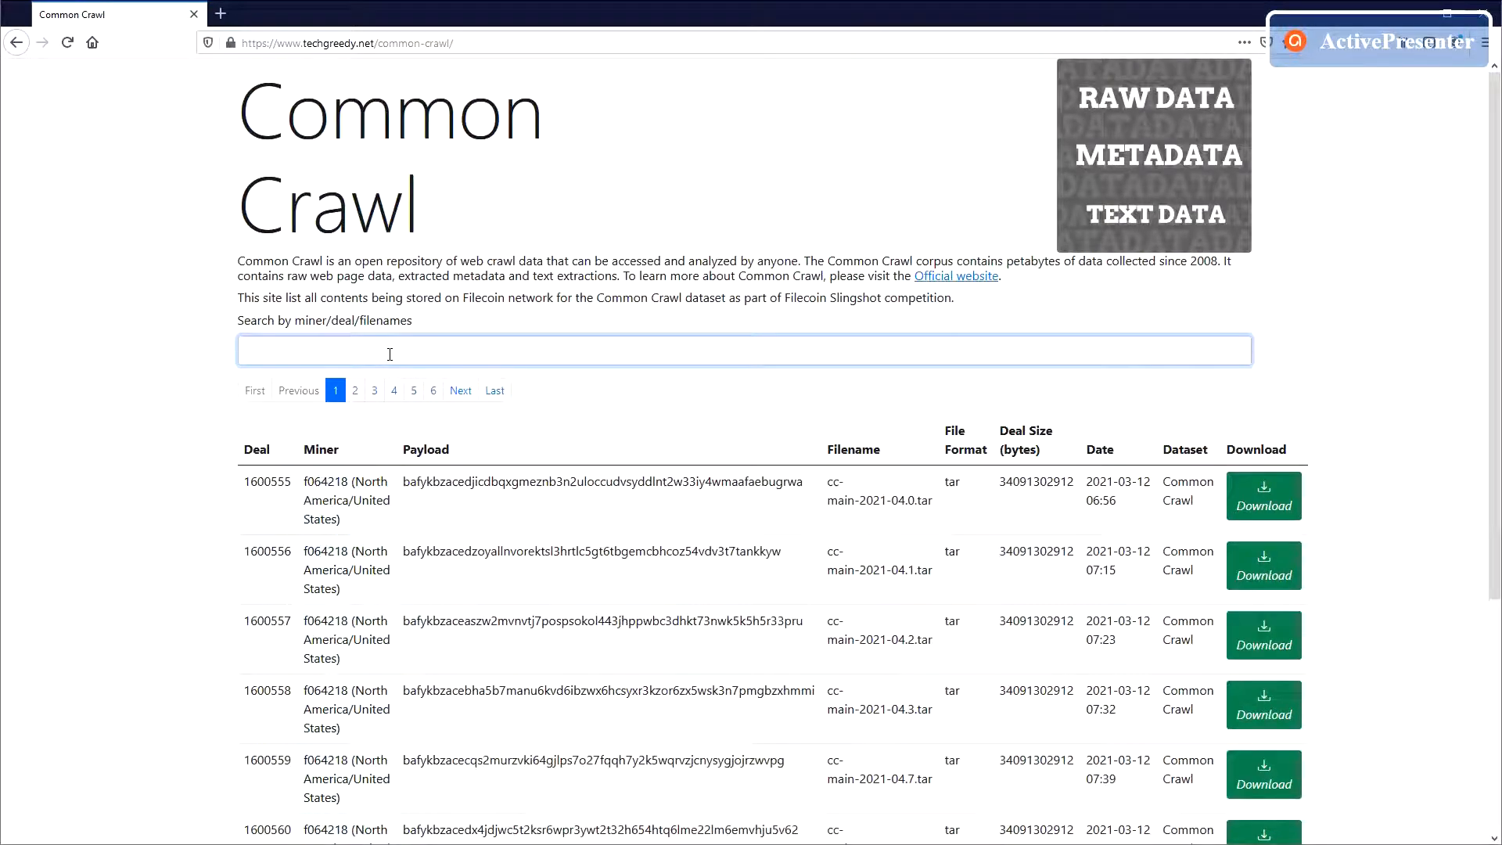
text(cc-main)
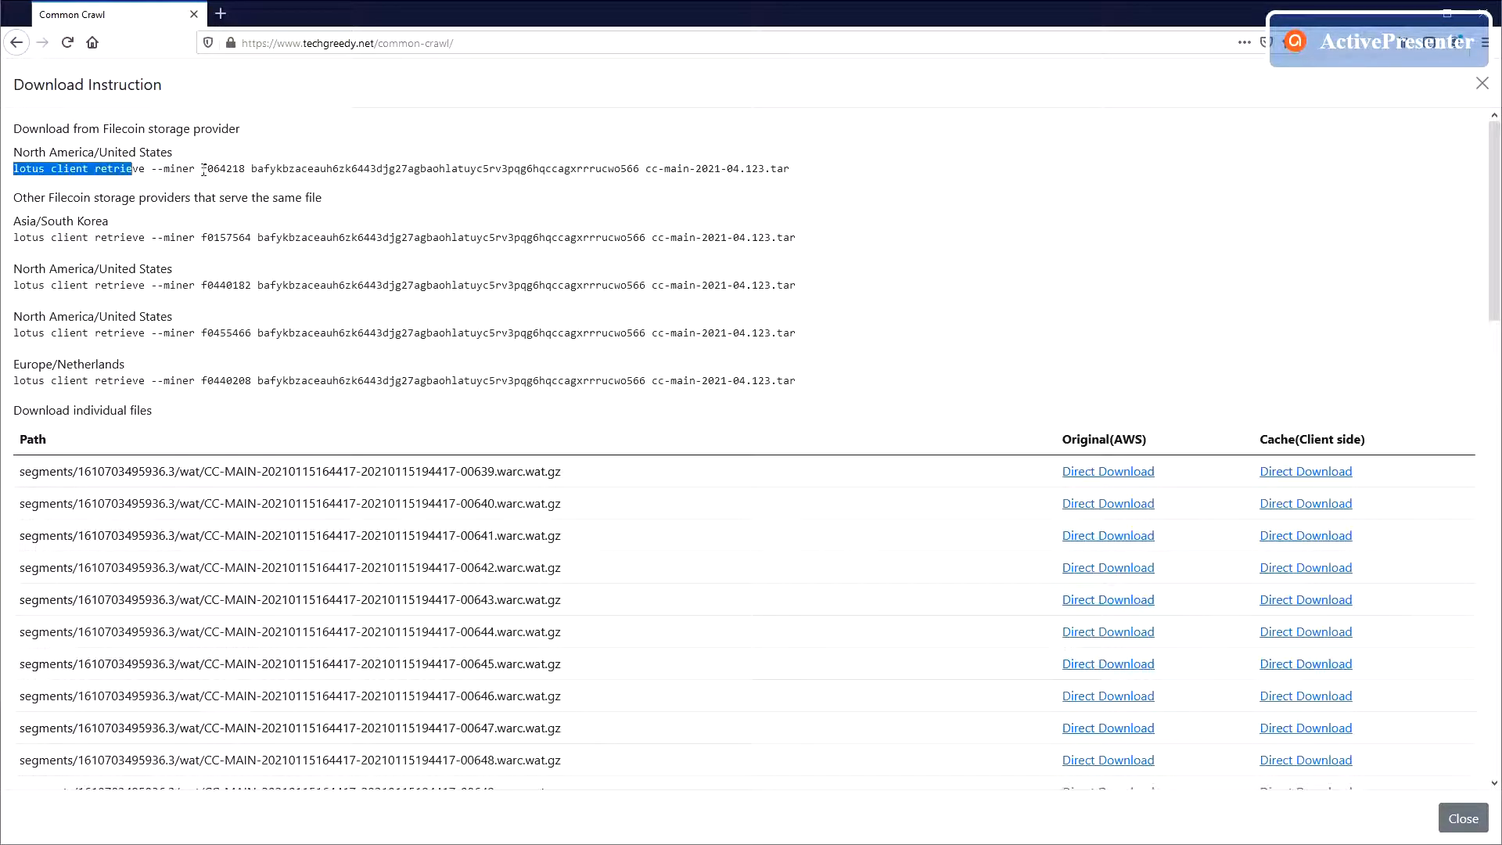
- Open downloads for cc-main-2021-04.123.tar, start a direct download, then cancel it
click(476, 284)
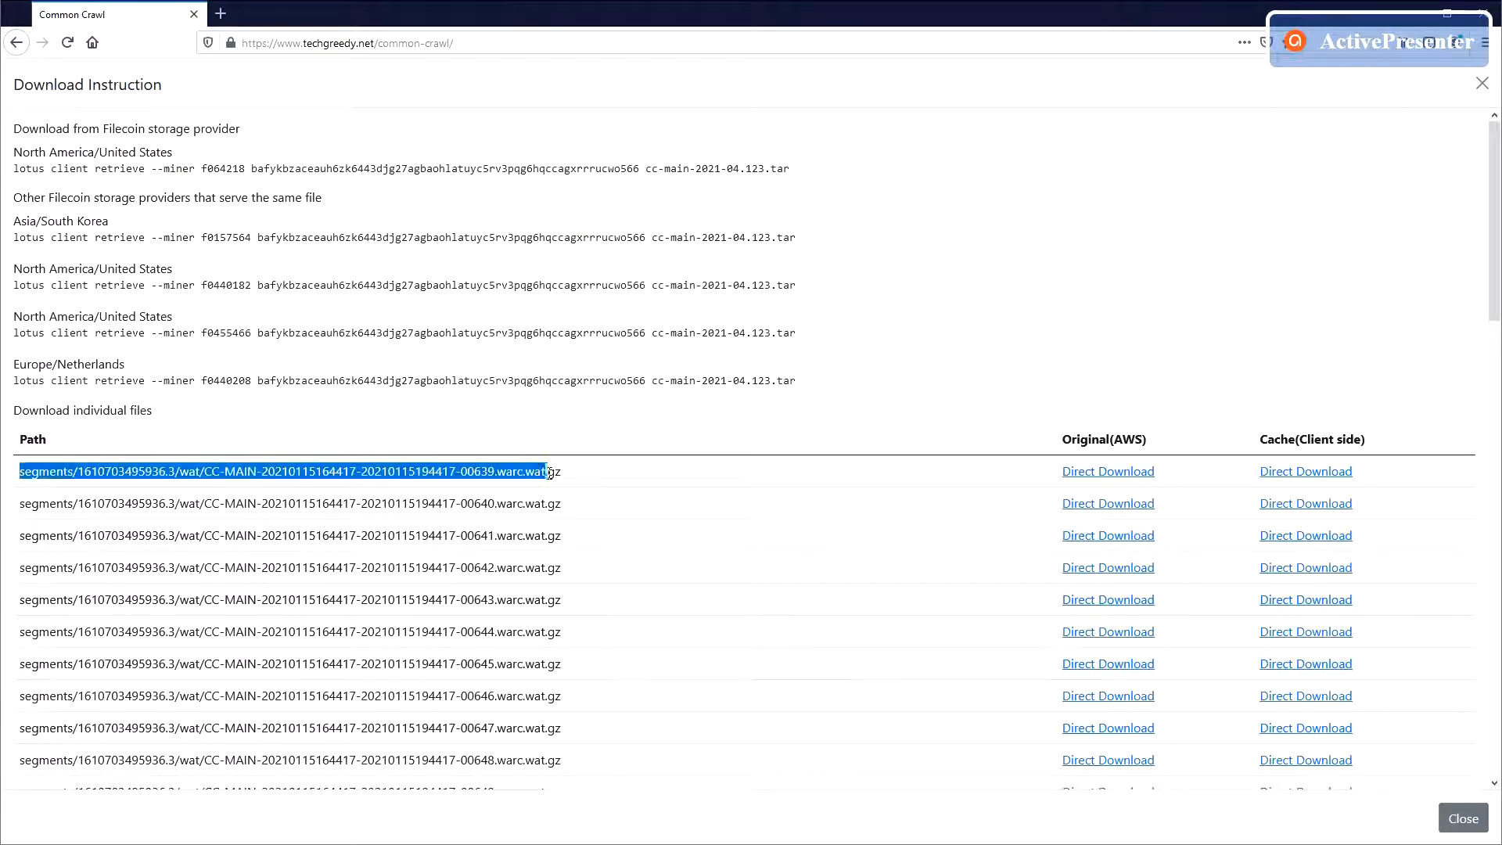
click(1107, 470)
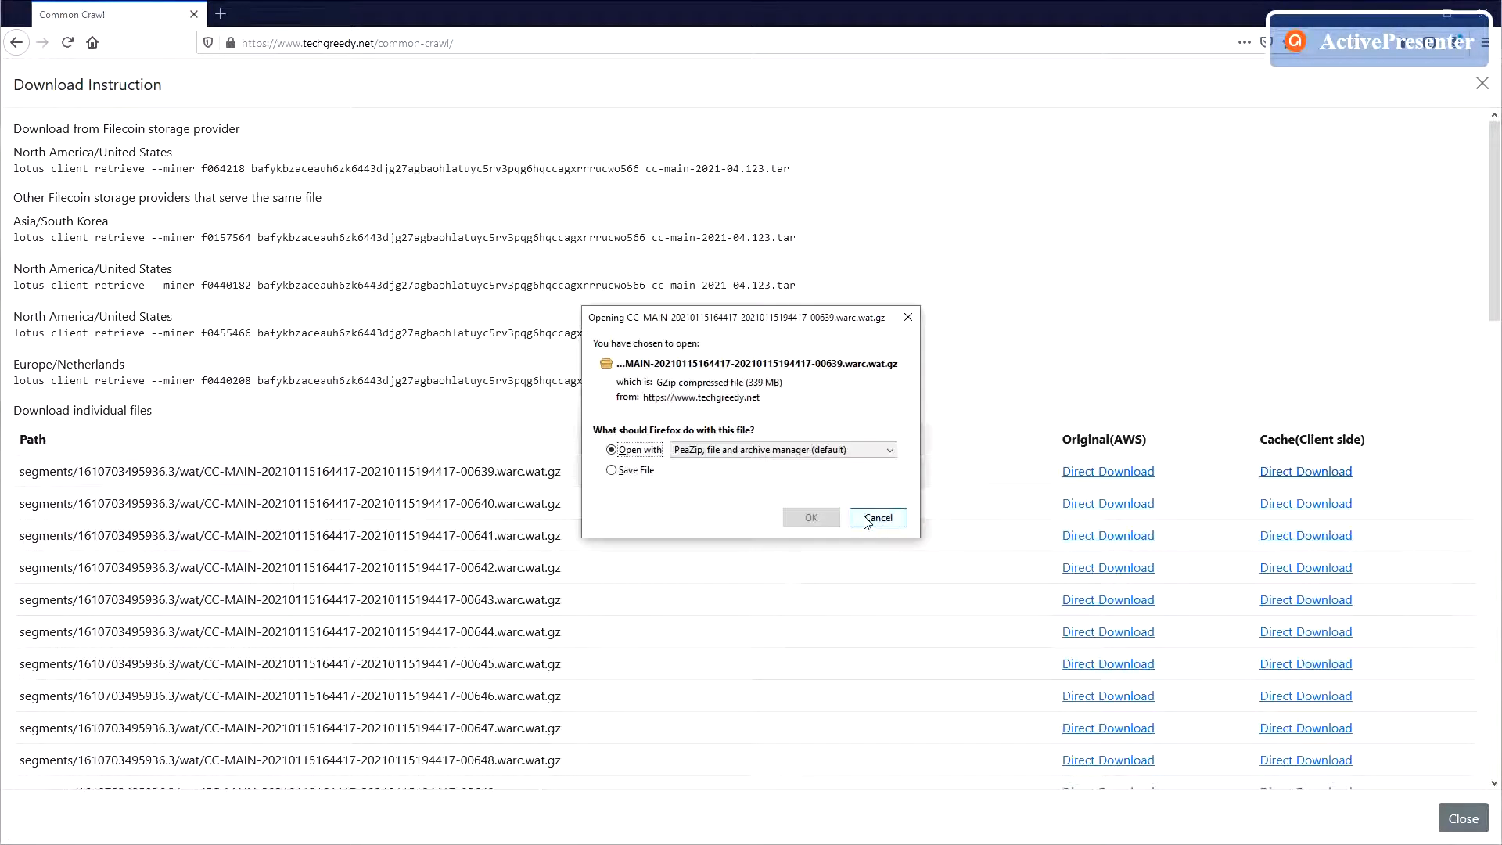
click(876, 517)
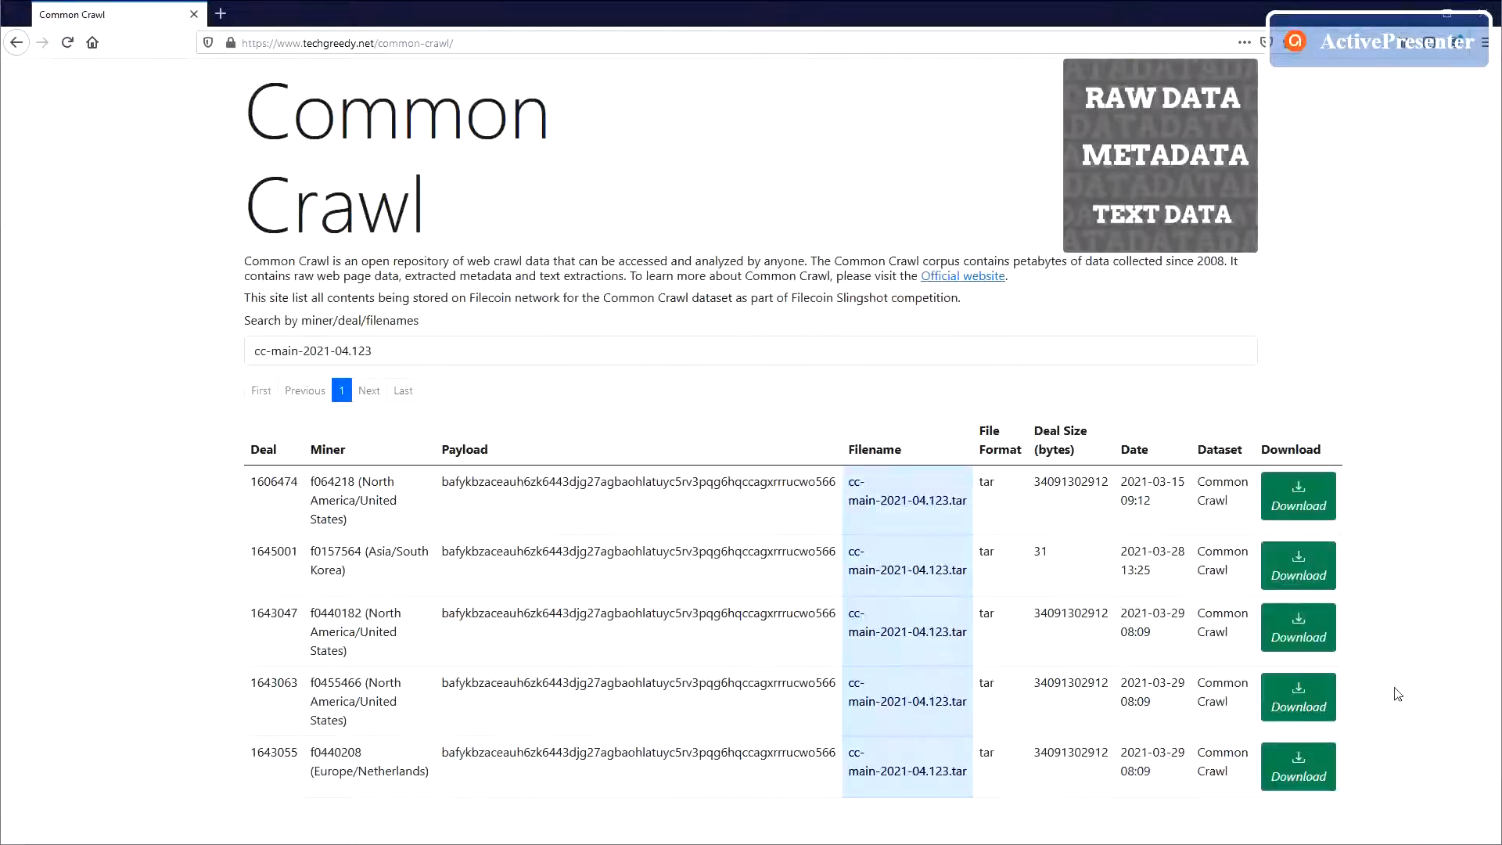